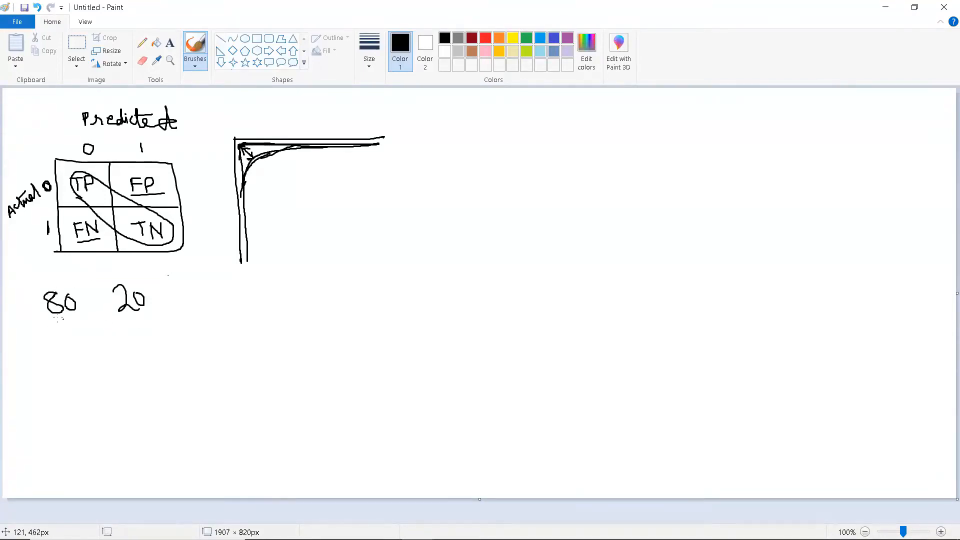
pyautogui.moveTo(68, 314)
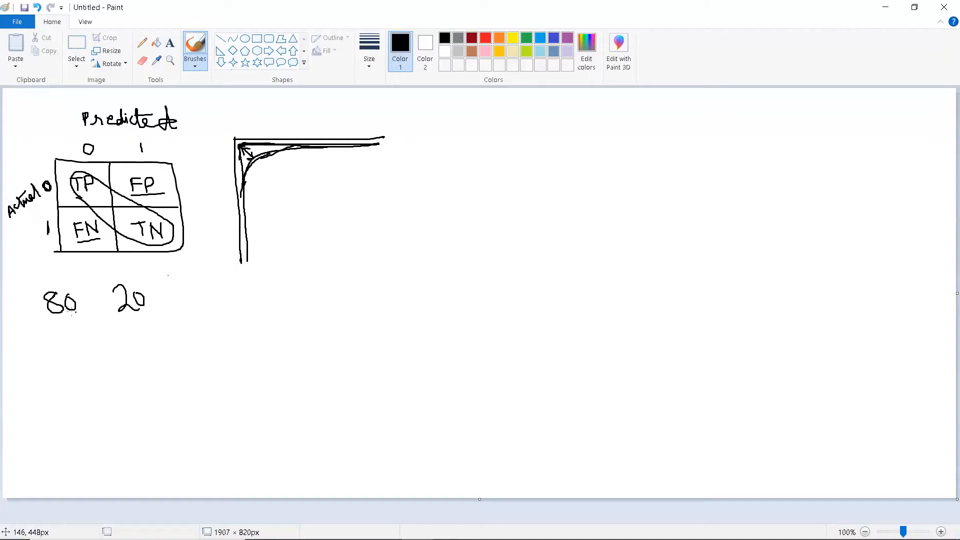
pyautogui.moveTo(86, 284)
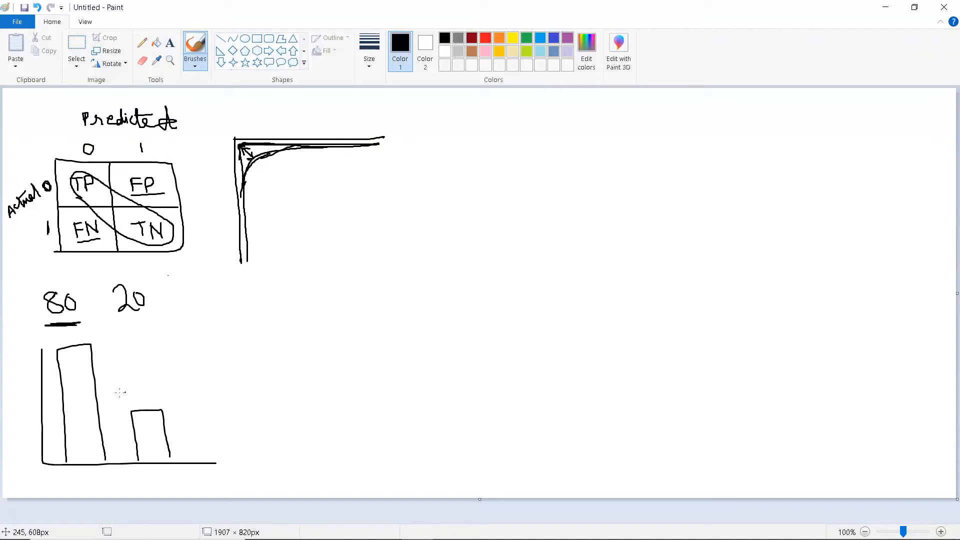
pyautogui.moveTo(120, 387)
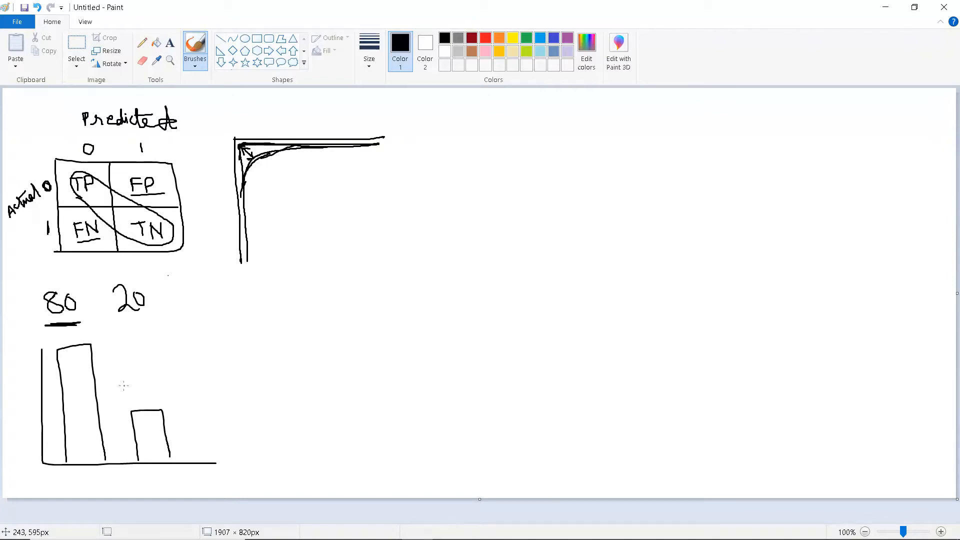
pyautogui.moveTo(129, 406)
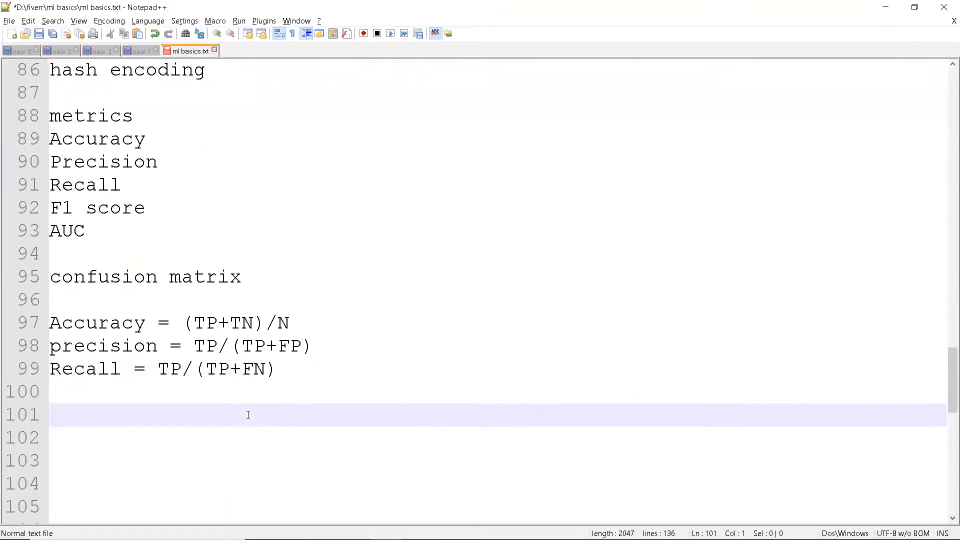
# Write a 'Class balancing' heading followed by ADASYN and SMOTE on separate lines
pyautogui.write('C')
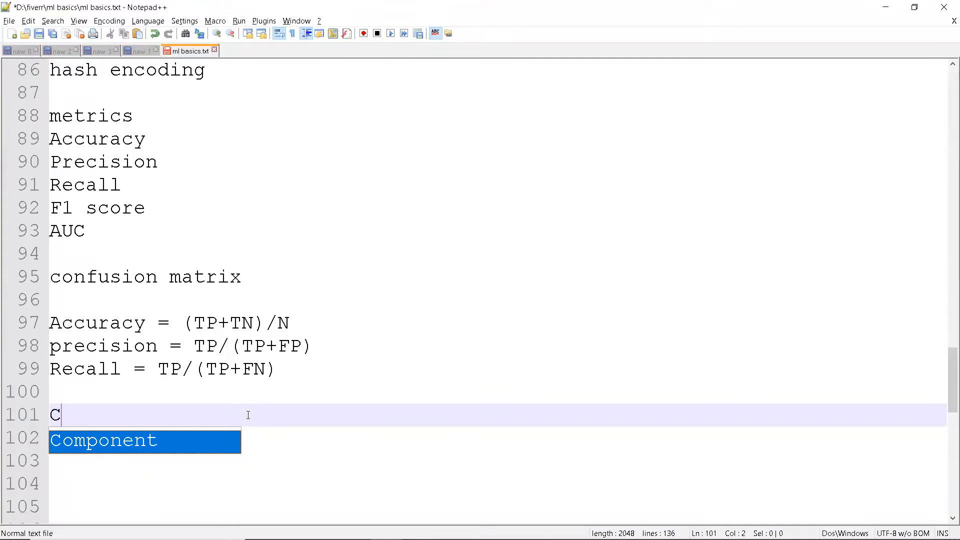
pyautogui.write('lass')
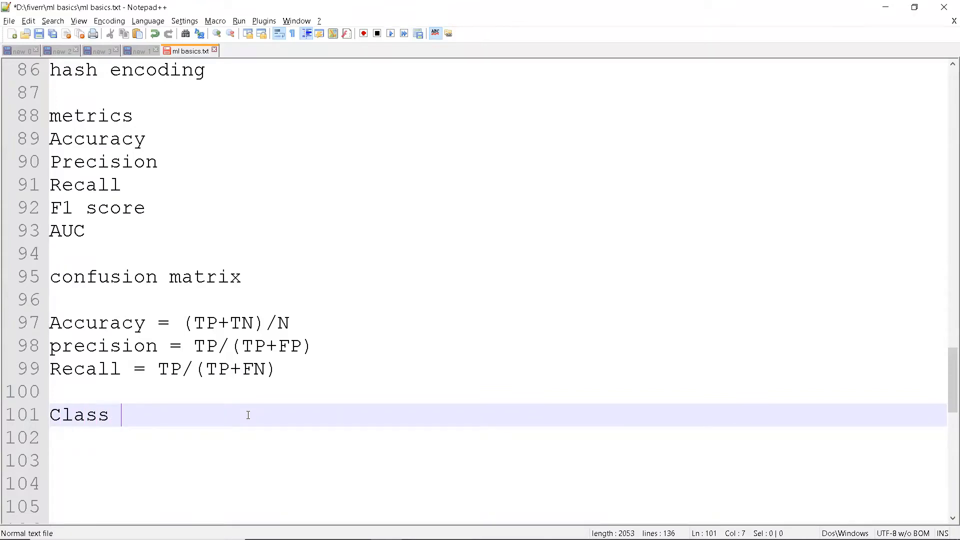
pyautogui.write('balancing')
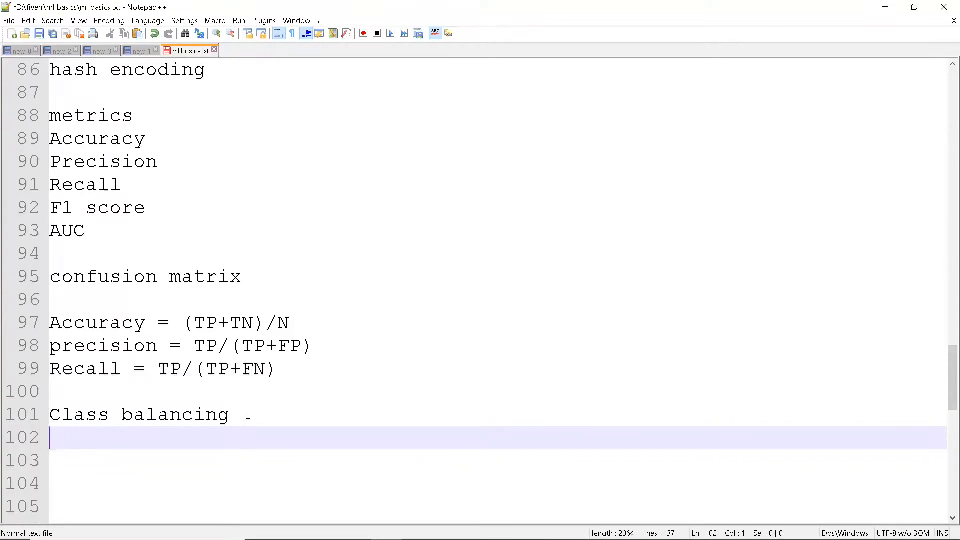
pyautogui.write('ADAYS')
pyautogui.click(473, 460)
pyautogui.write('SMOT')
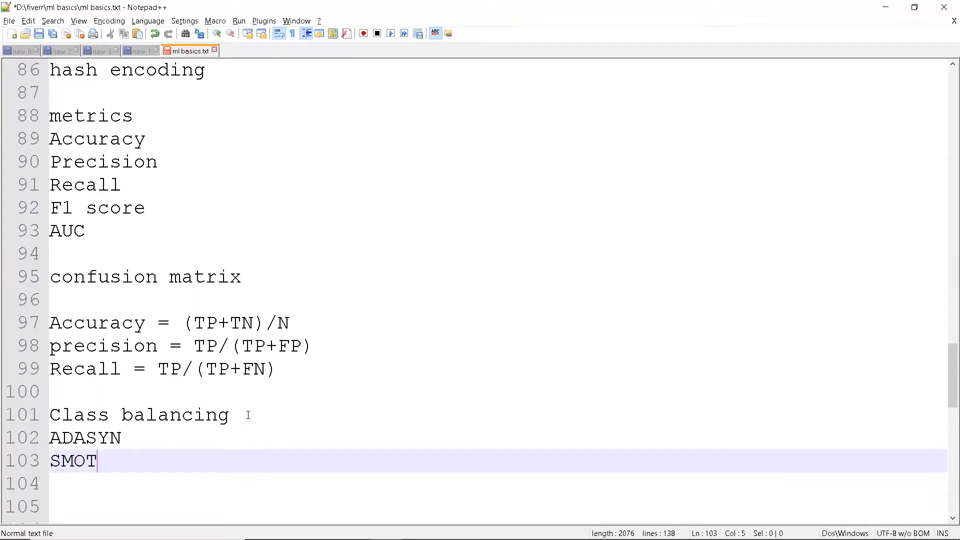
pyautogui.write('E')
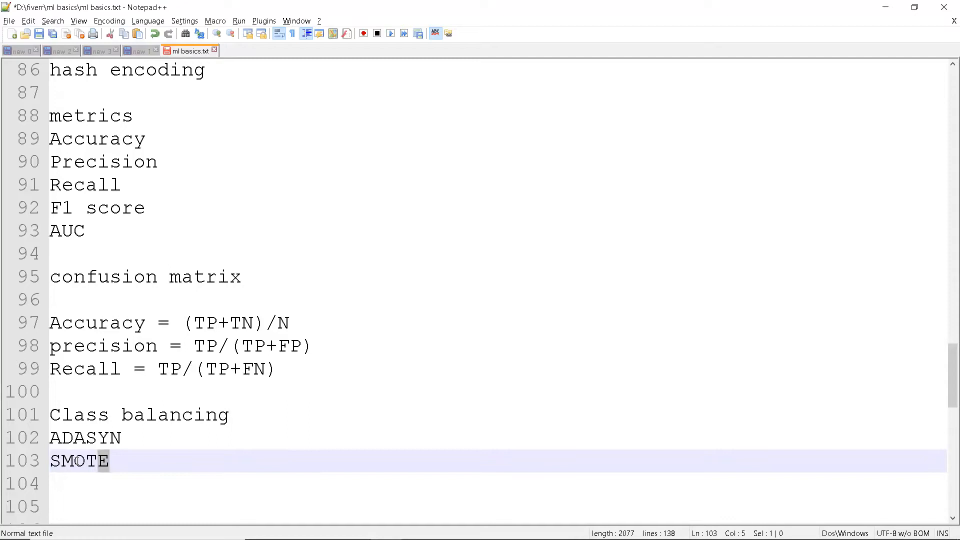
pyautogui.click(117, 461)
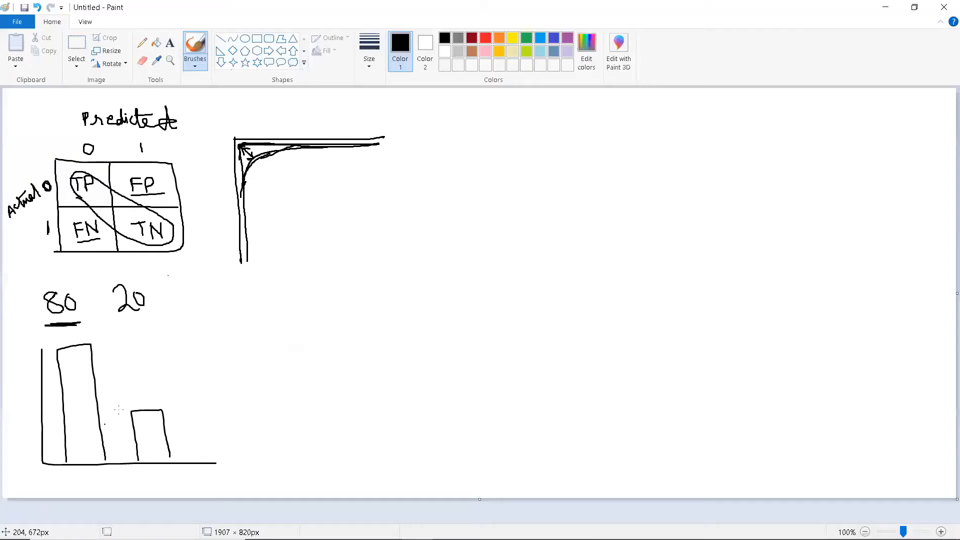
pyautogui.moveTo(123, 414)
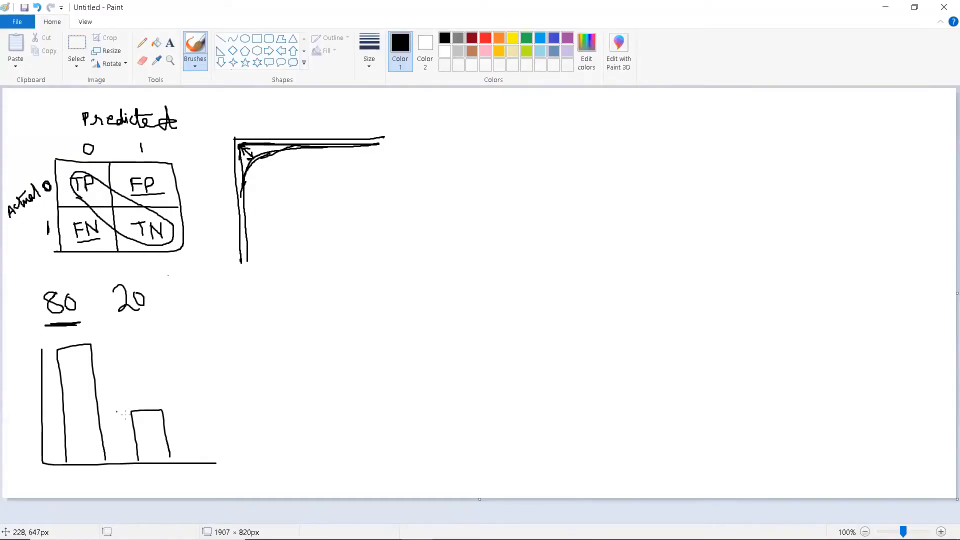
pyautogui.moveTo(121, 416)
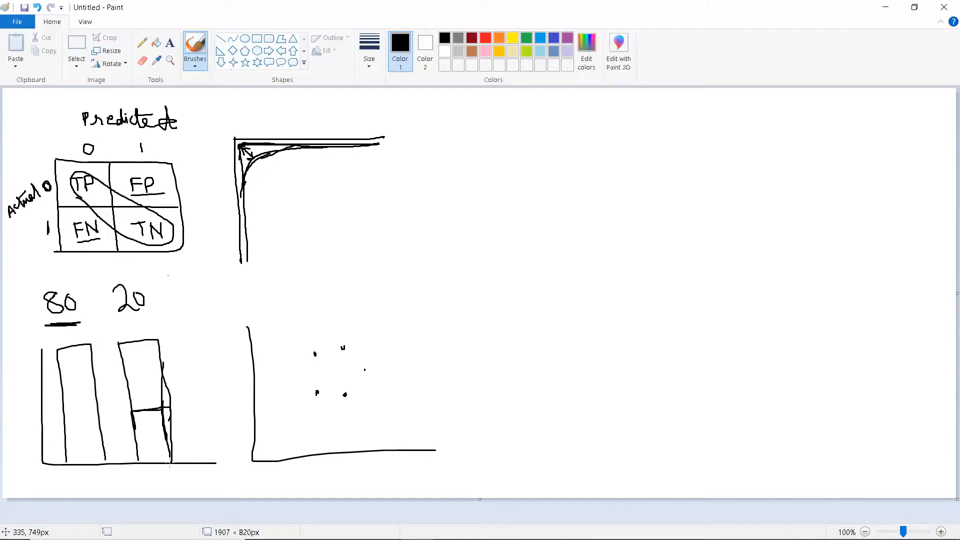
pyautogui.moveTo(323, 368)
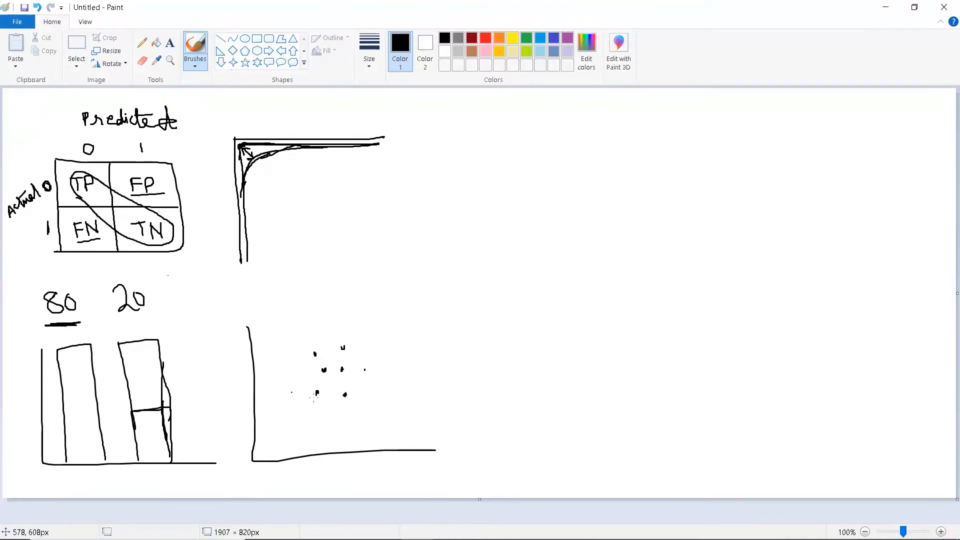
pyautogui.moveTo(317, 395)
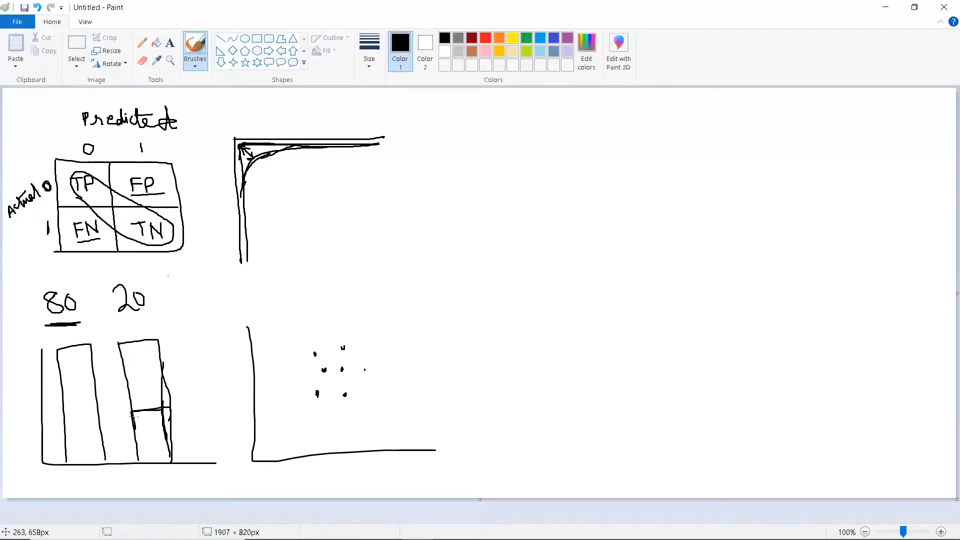
pyautogui.moveTo(144, 413)
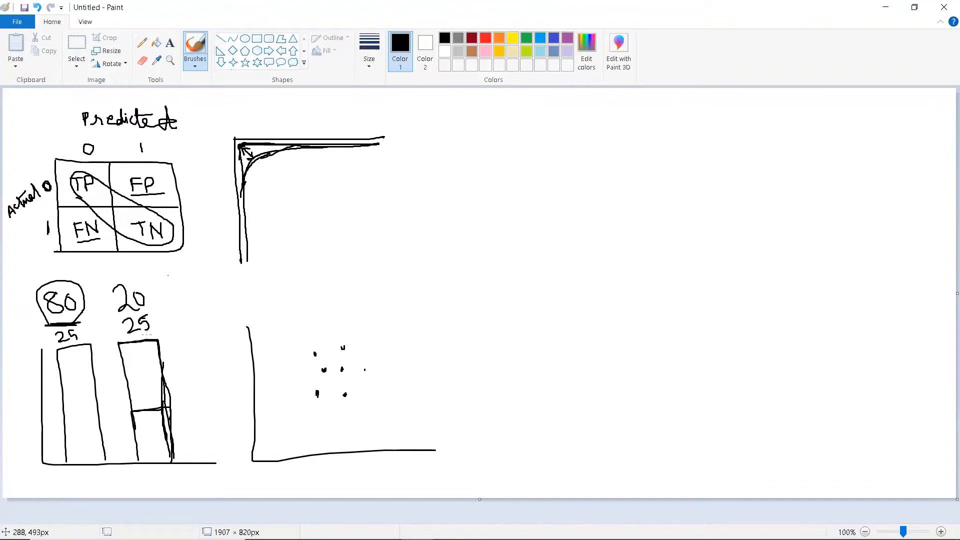
pyautogui.moveTo(526, 329)
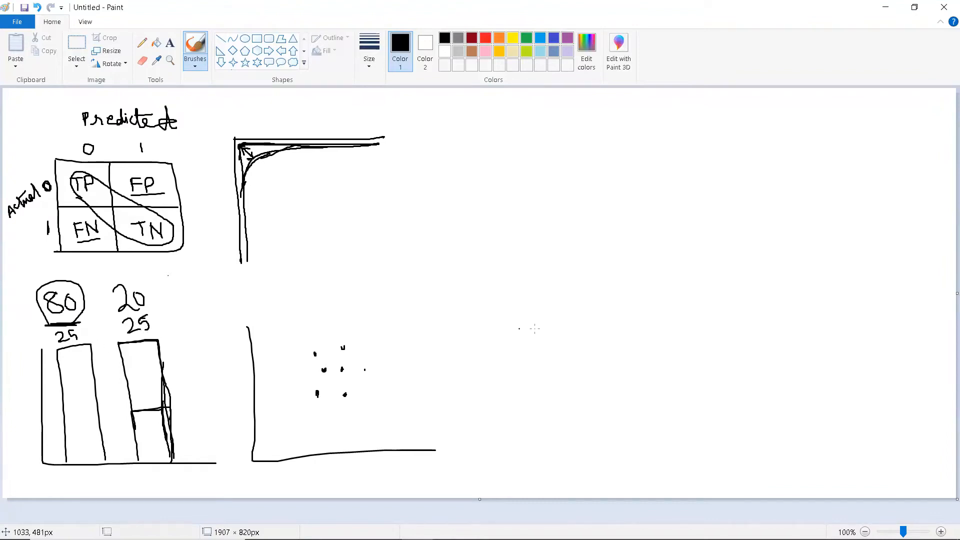
pyautogui.moveTo(183, 346)
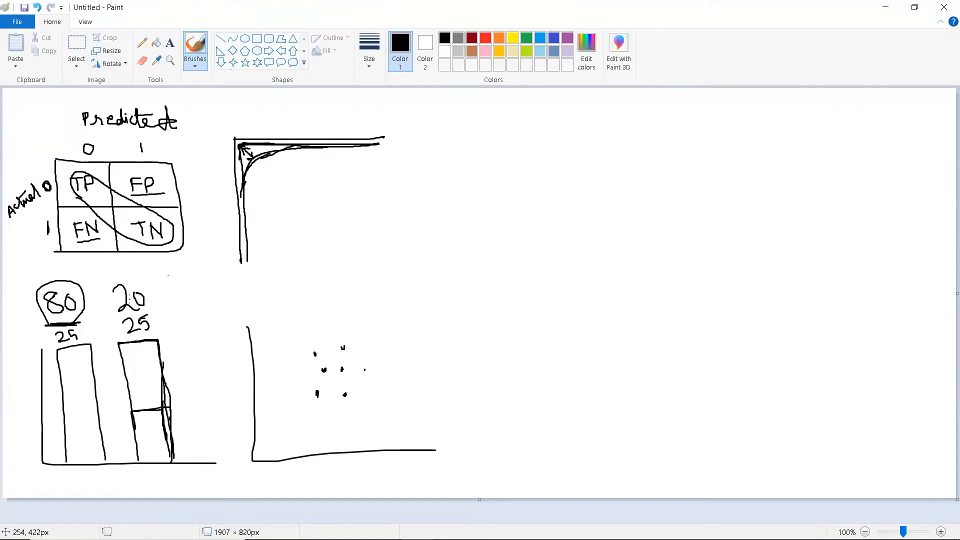
pyautogui.moveTo(161, 299)
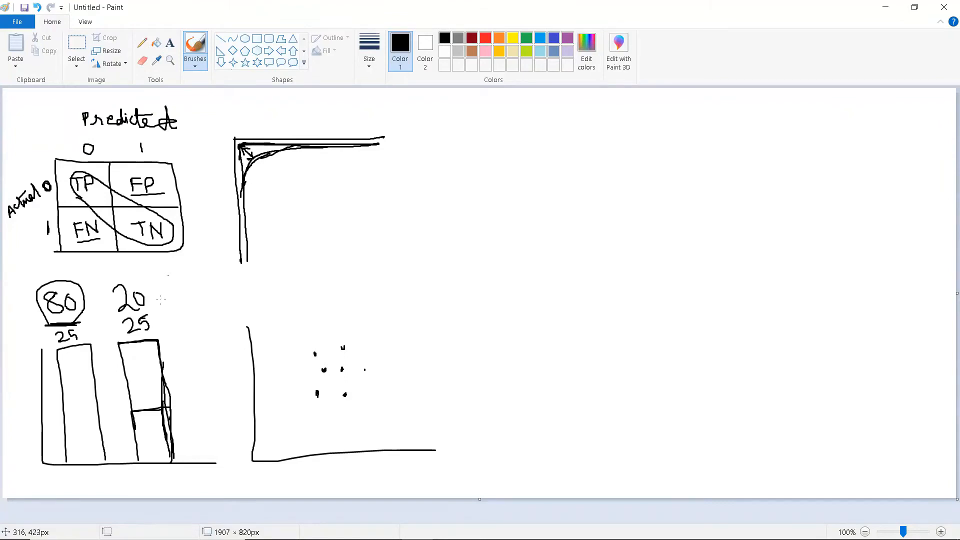
pyautogui.moveTo(190, 333)
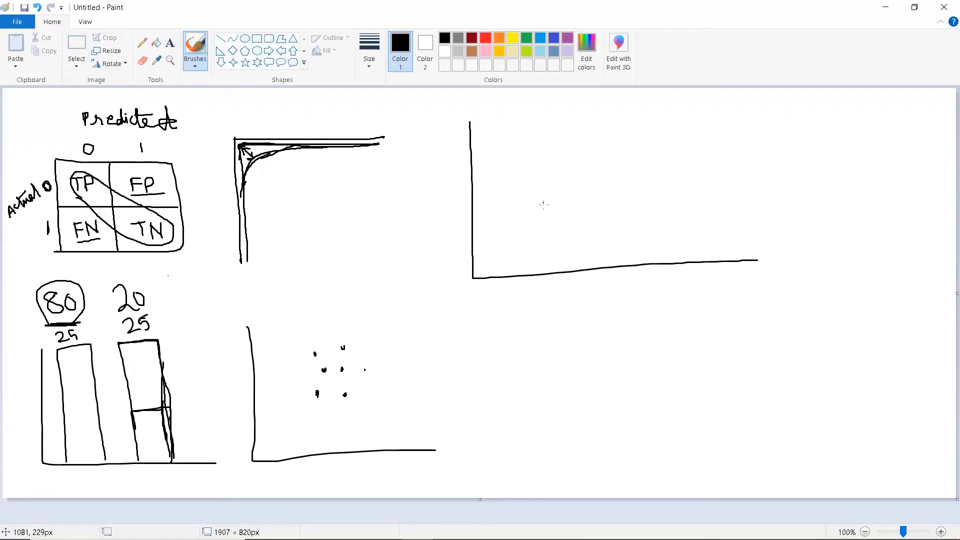
pyautogui.moveTo(505, 245)
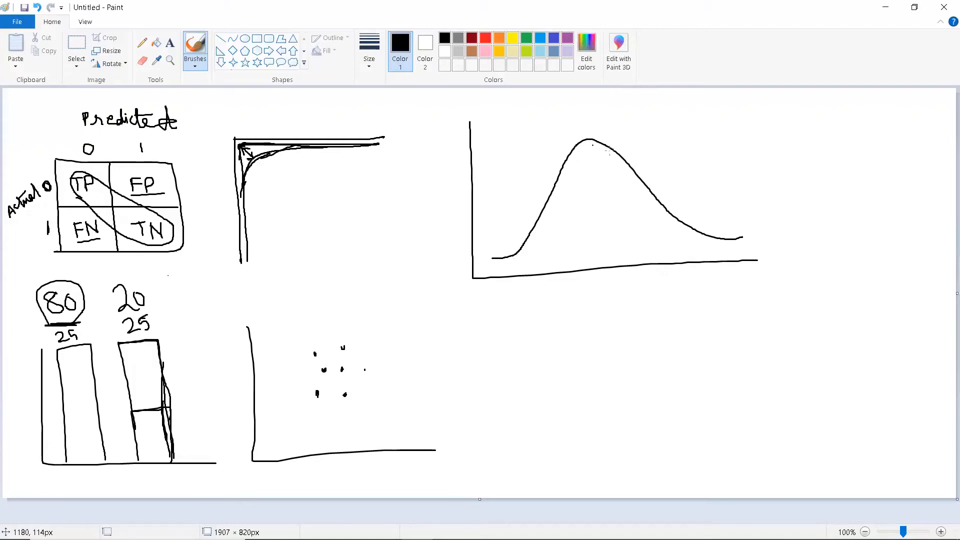
pyautogui.moveTo(616, 247)
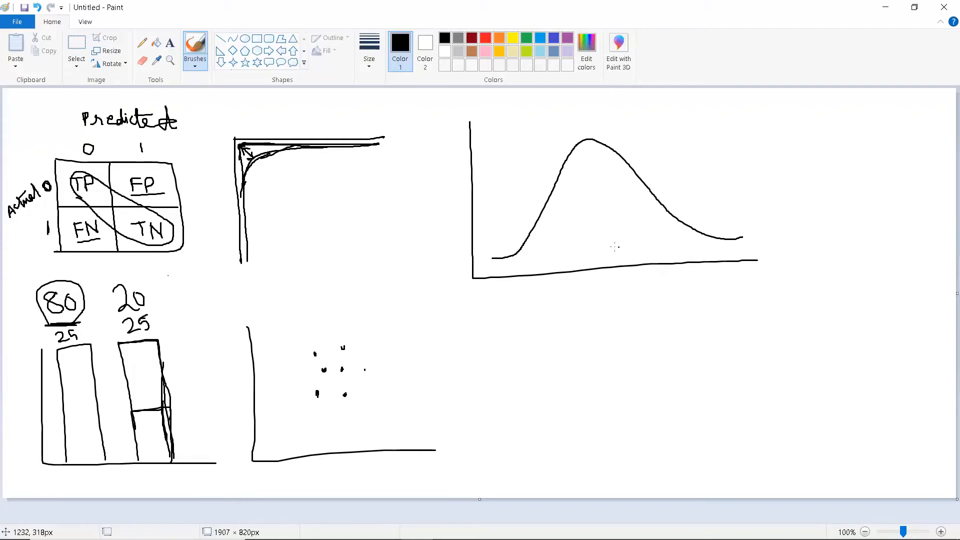
pyautogui.moveTo(565, 239)
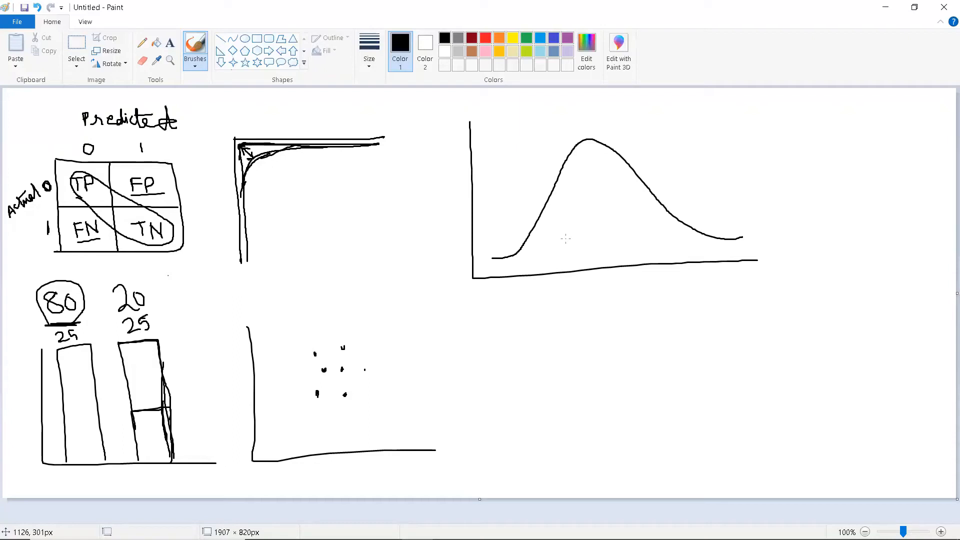
pyautogui.moveTo(520, 303)
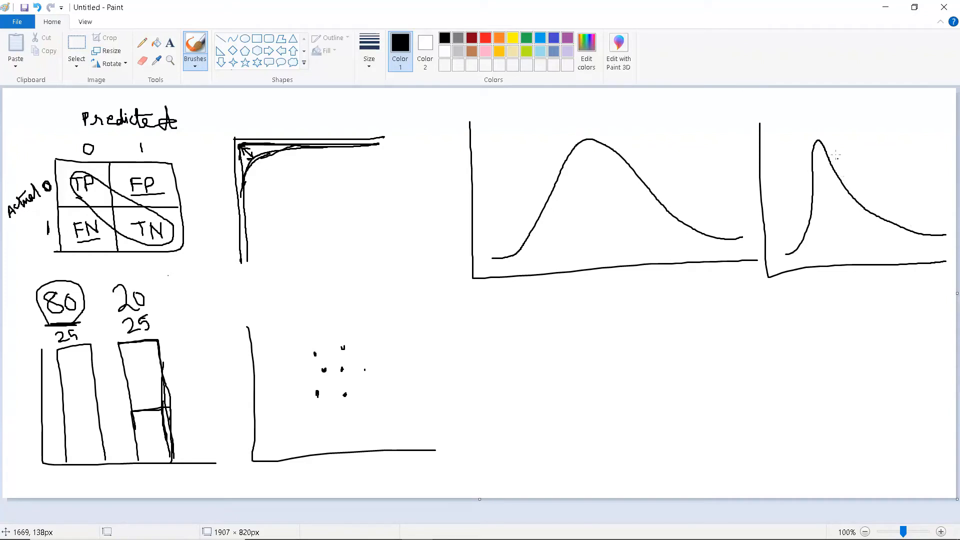
pyautogui.moveTo(915, 228)
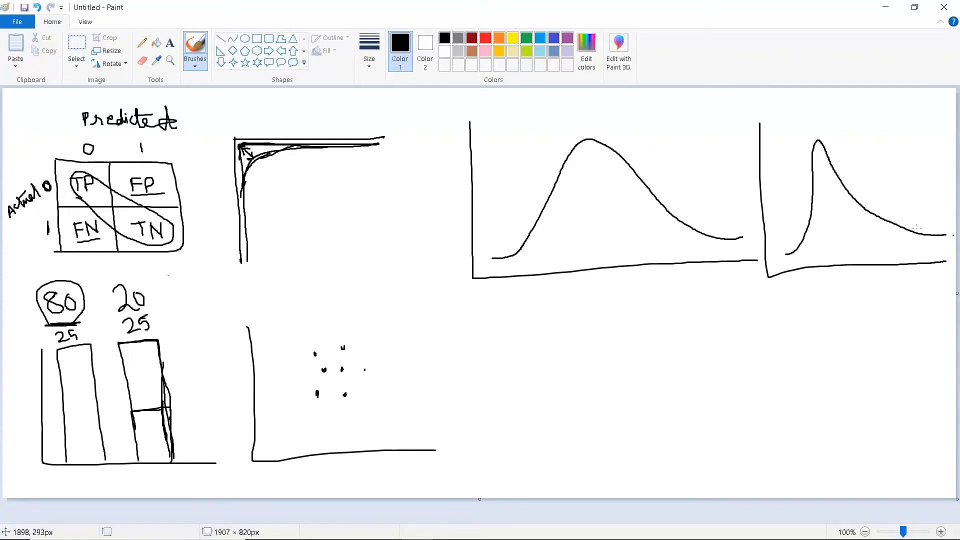
pyautogui.moveTo(829, 183)
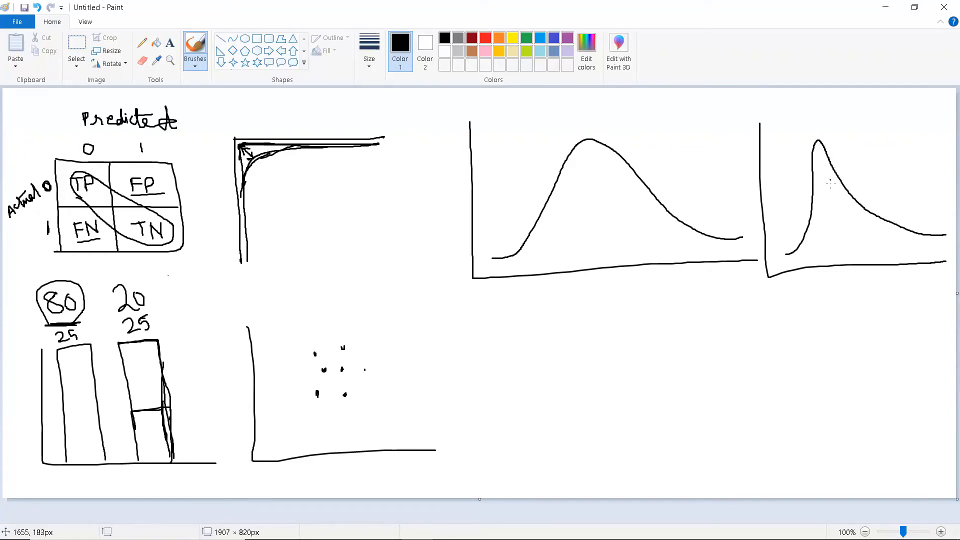
pyautogui.moveTo(926, 235)
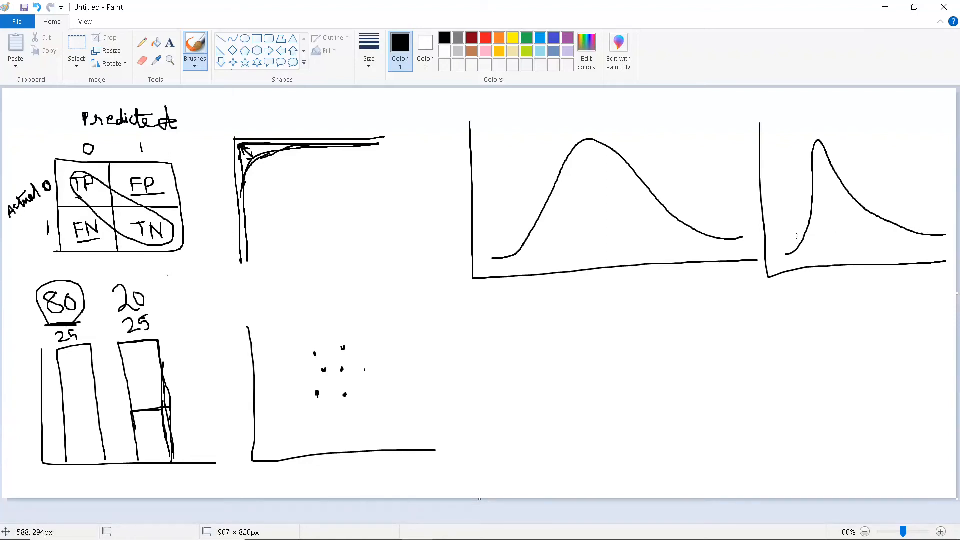
pyautogui.moveTo(796, 202)
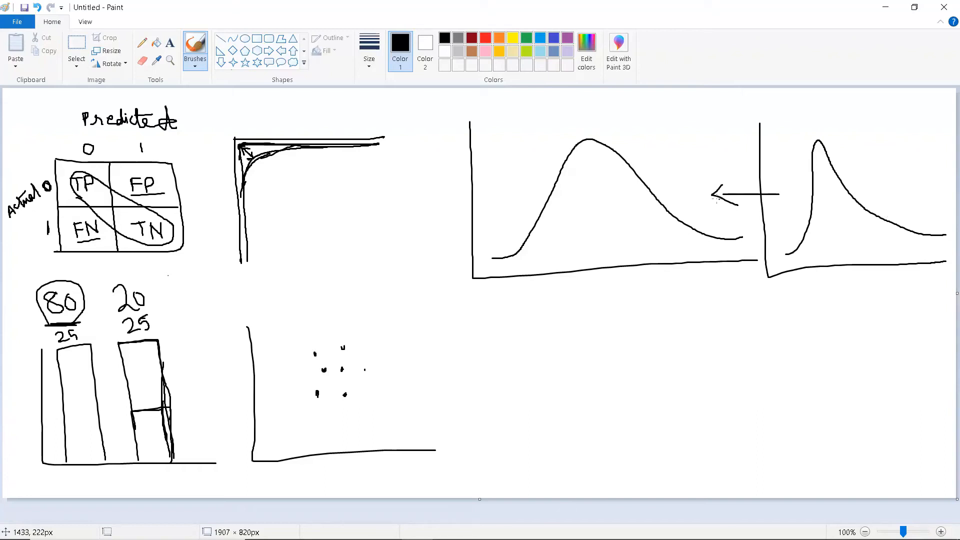
pyautogui.moveTo(775, 213)
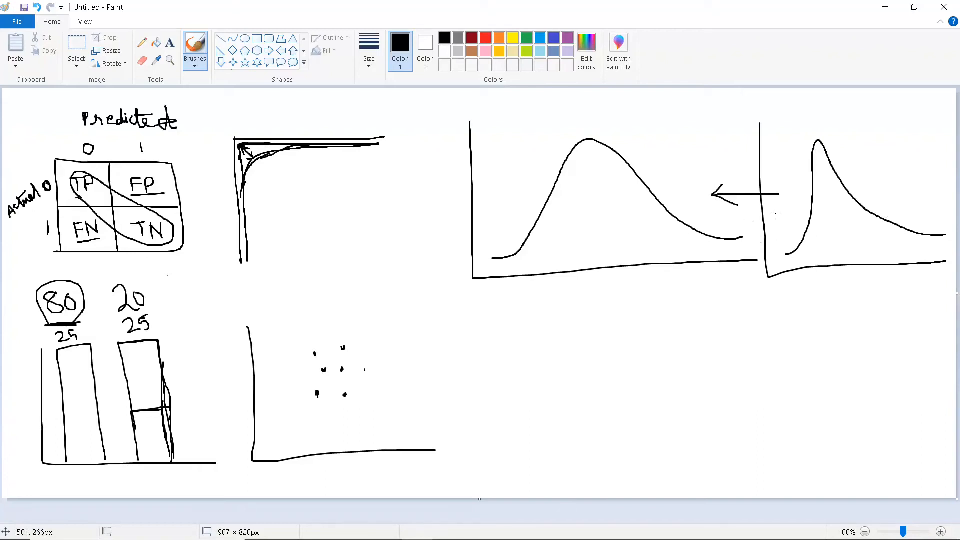
pyautogui.moveTo(396, 360)
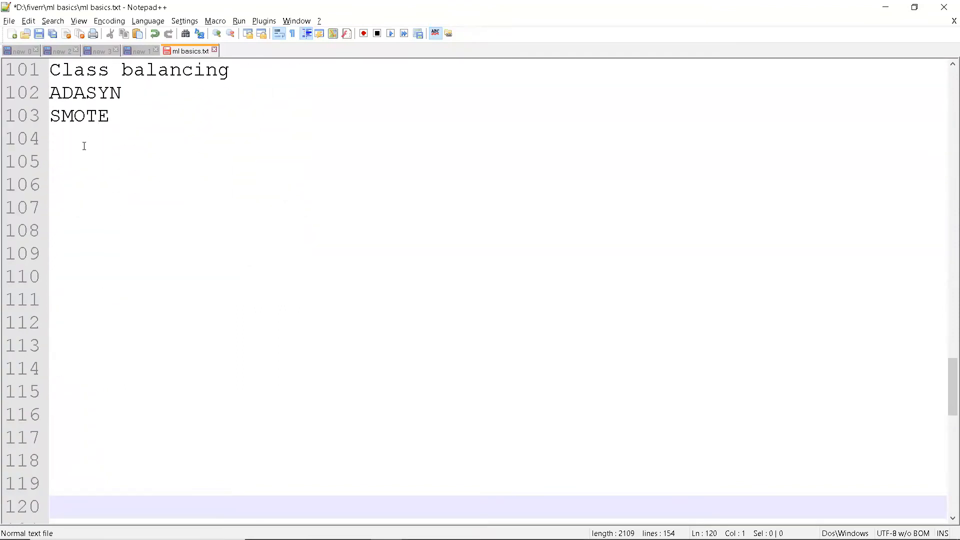
# Write 'Min-max normalization' and 'Standardization' as the first two scaling methods
pyautogui.click(77, 161)
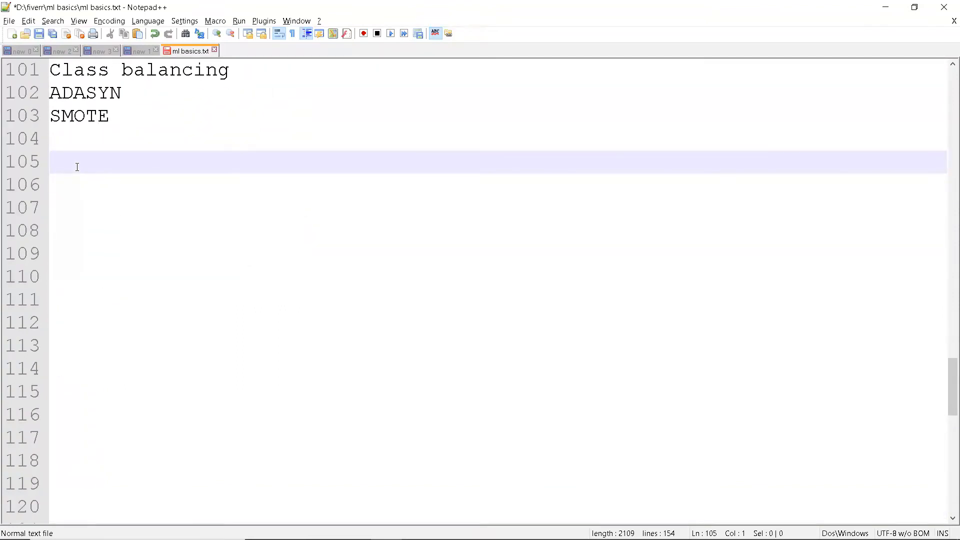
pyautogui.write('Mn')
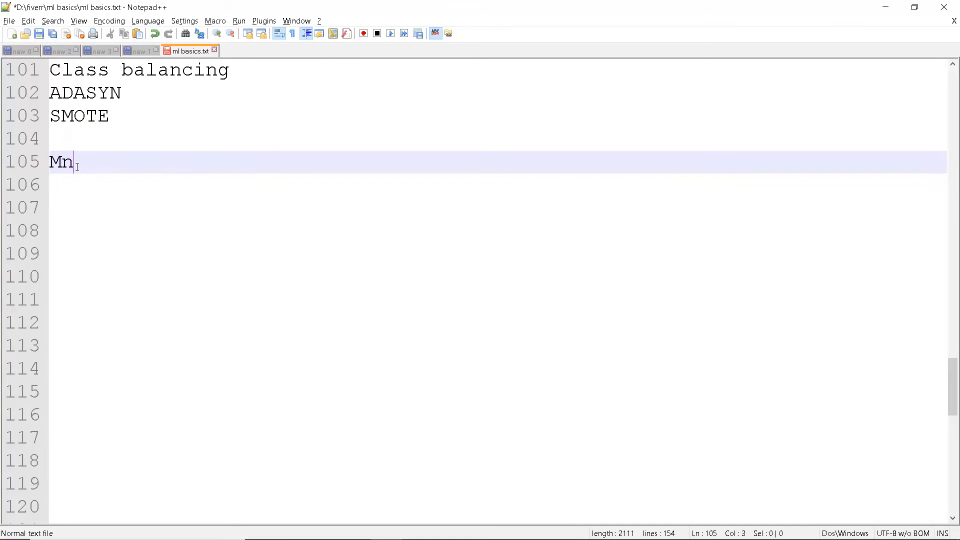
pyautogui.write('i-ma')
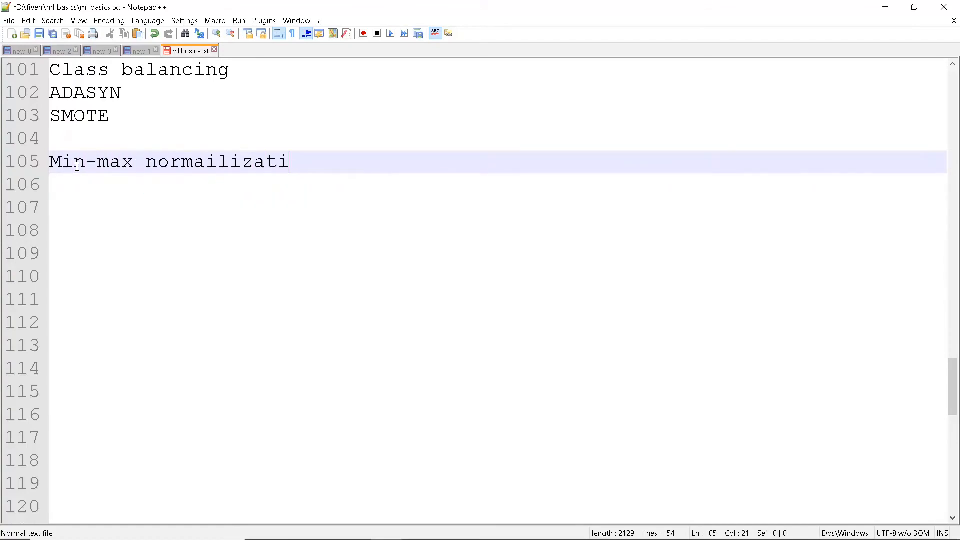
pyautogui.write('on')
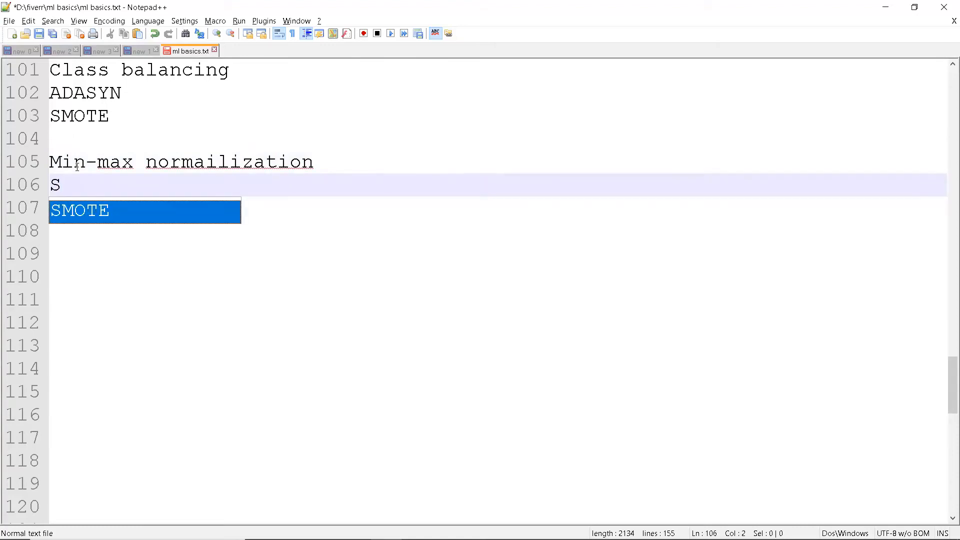
pyautogui.write('t')
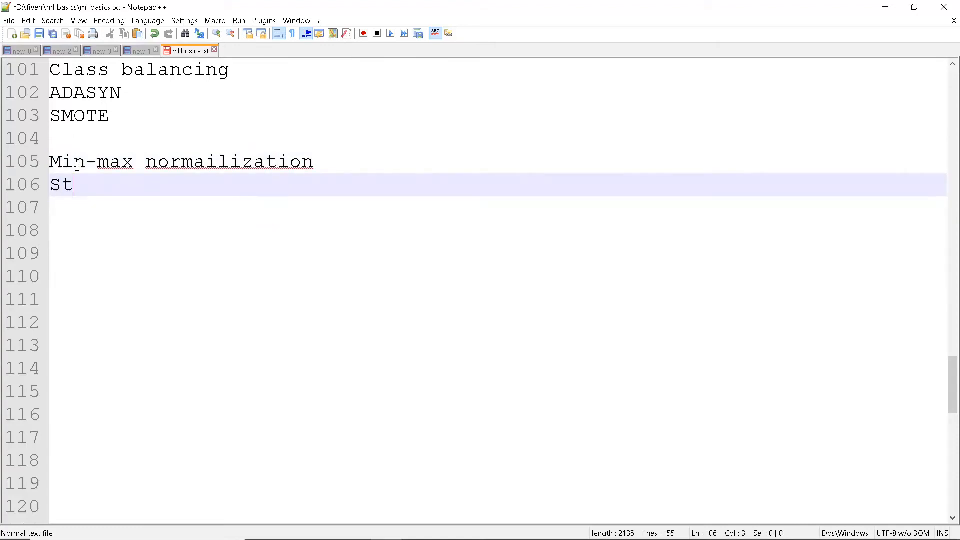
pyautogui.write('andardization')
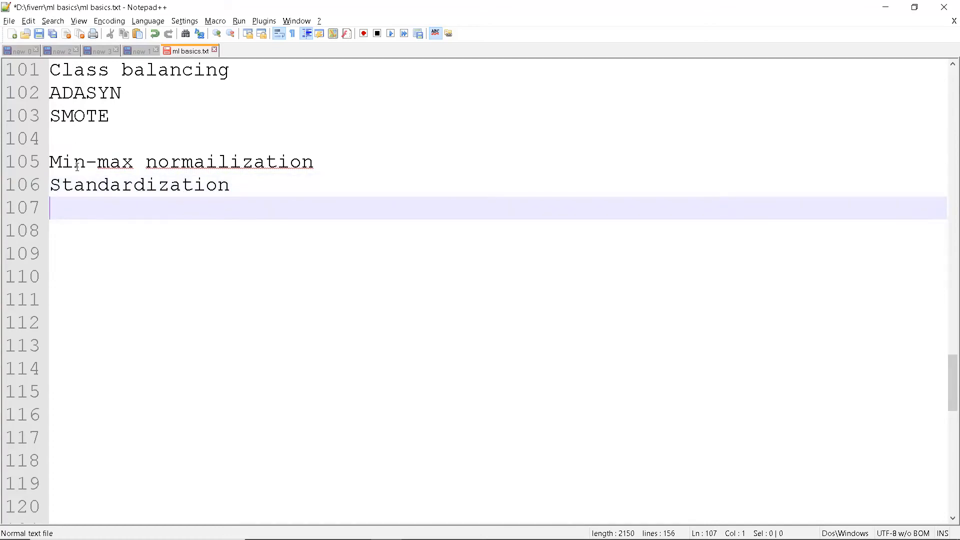
# Add 'log transformation' as the third scaling method on its own line
pyautogui.write('l')
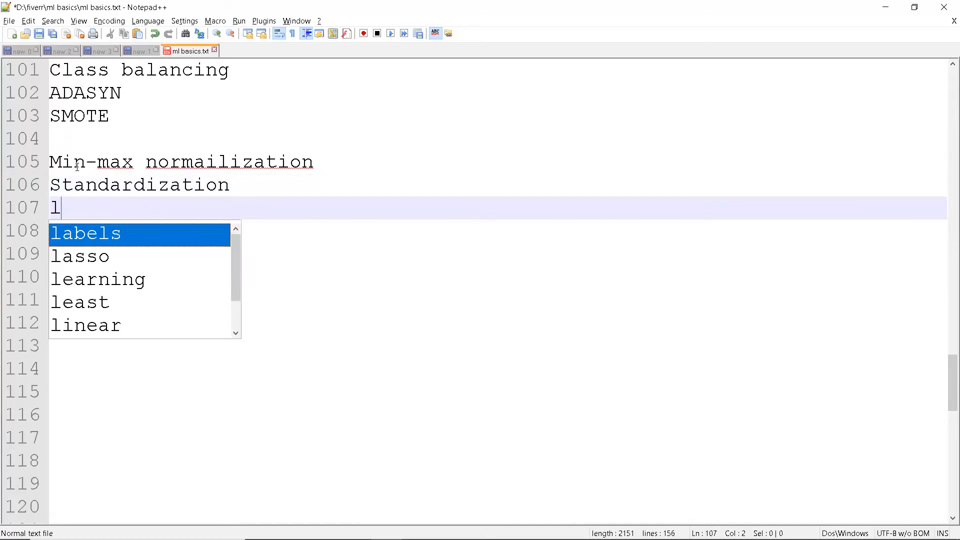
pyautogui.write('og tran')
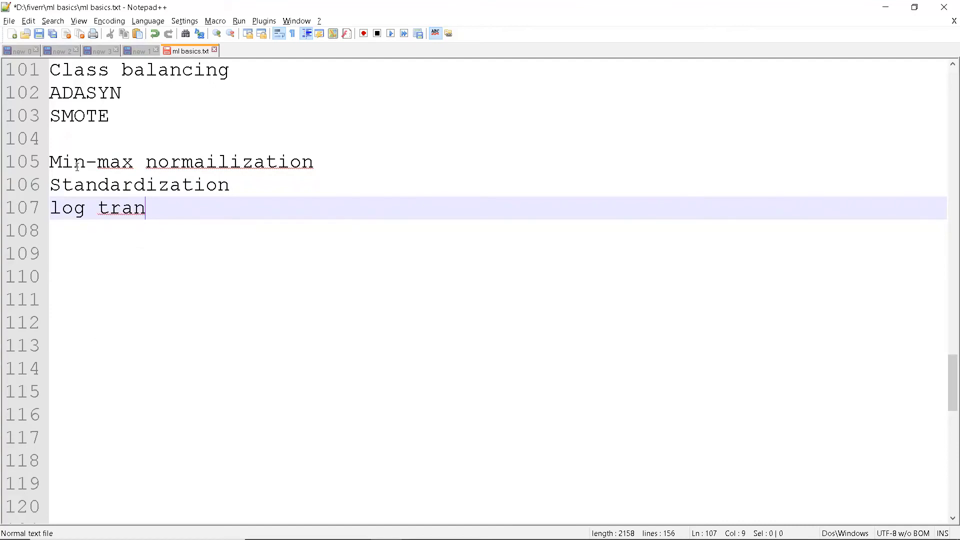
pyautogui.write('sformati')
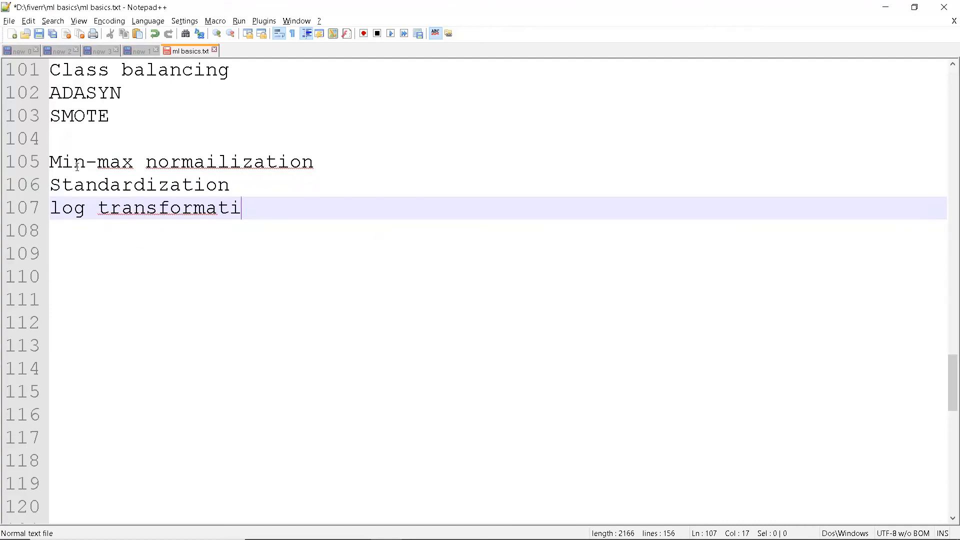
pyautogui.write('on')
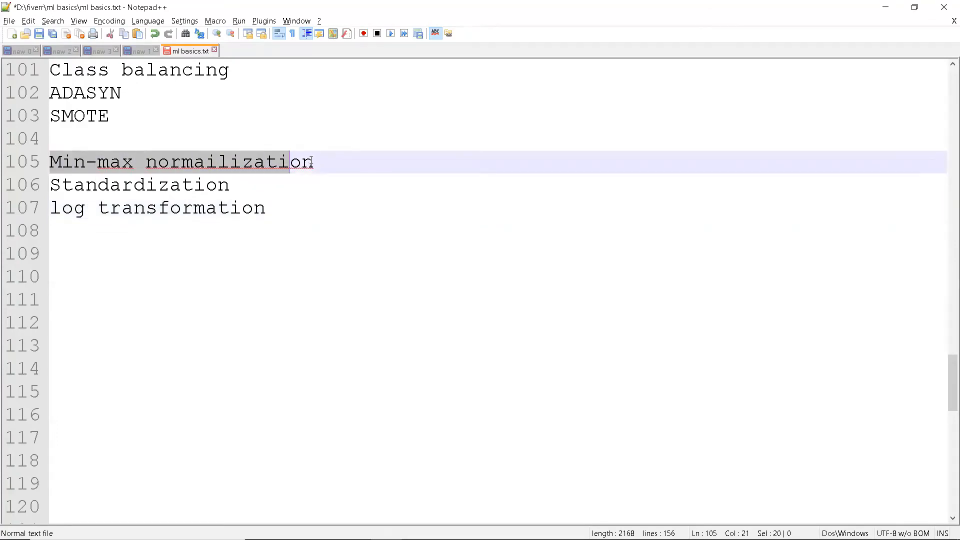
# Append a '- 0-1' range to the Min-max normalization line and briefly highlight it
pyautogui.write('-')
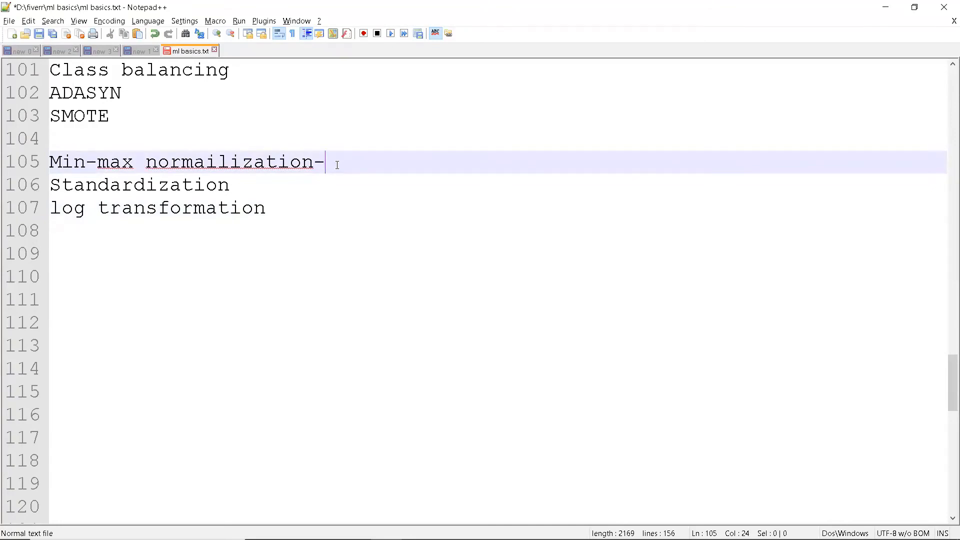
pyautogui.write('0-1')
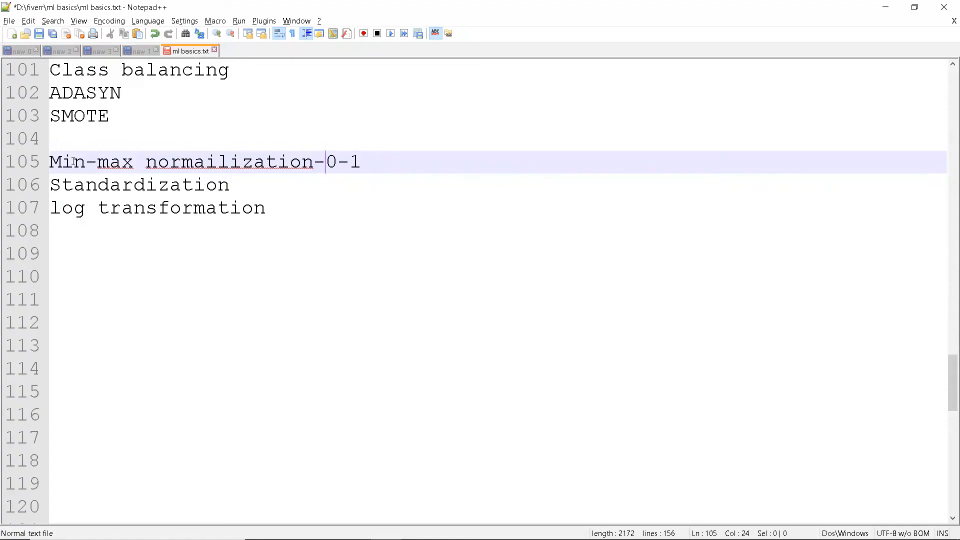
pyautogui.doubleClick(114, 162)
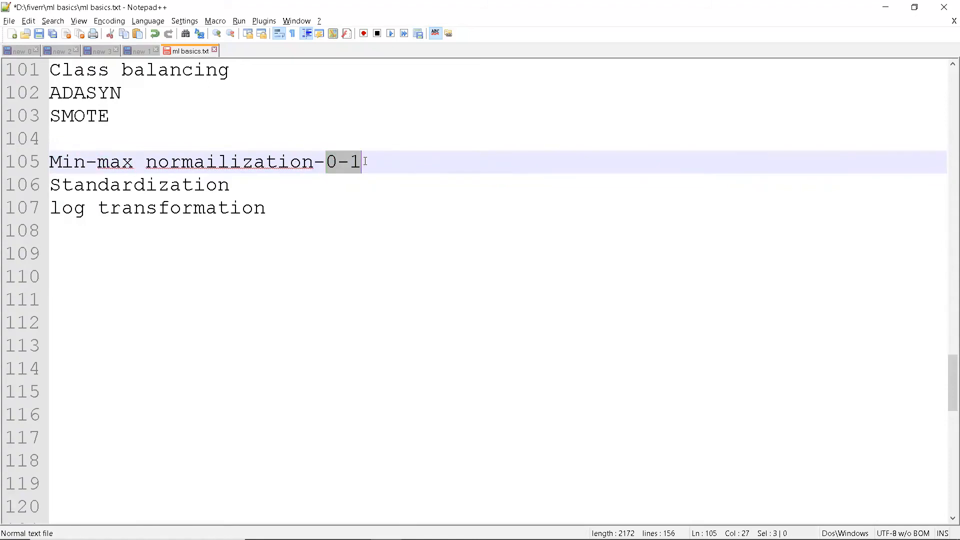
pyautogui.click(336, 174)
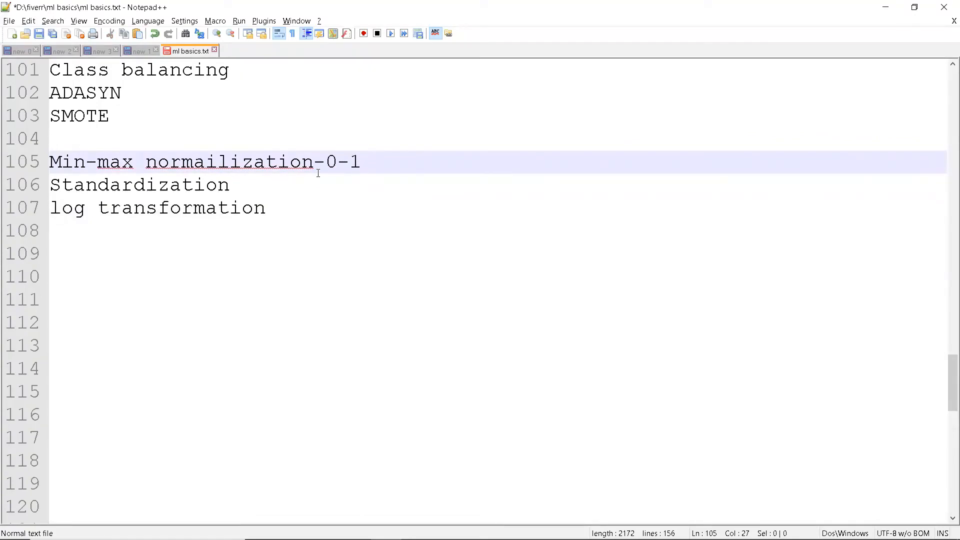
pyautogui.click(228, 185)
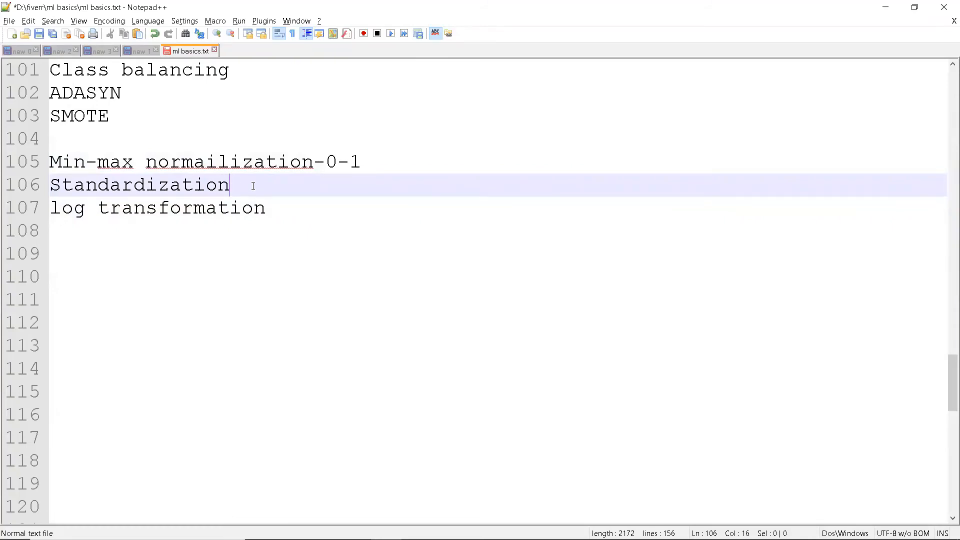
pyautogui.moveTo(244, 185)
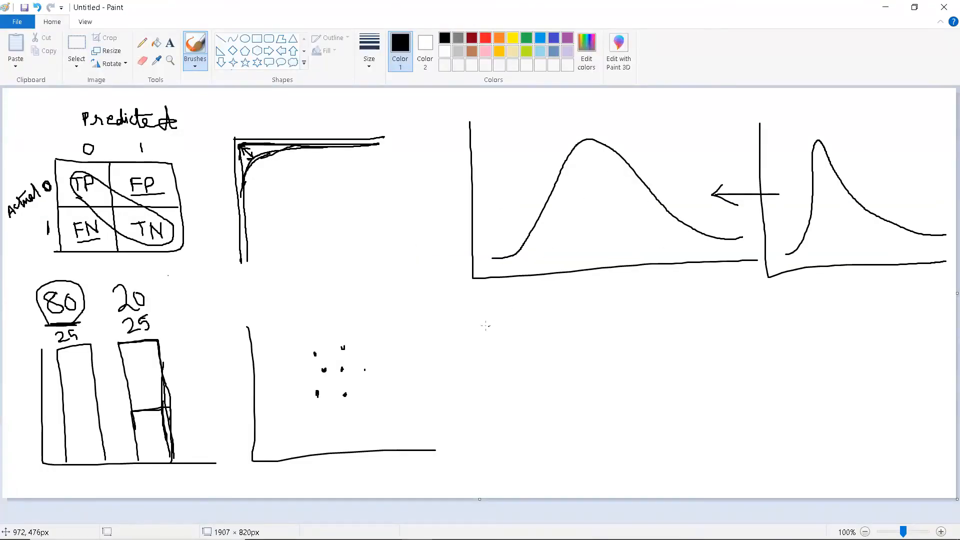
pyautogui.moveTo(480, 325)
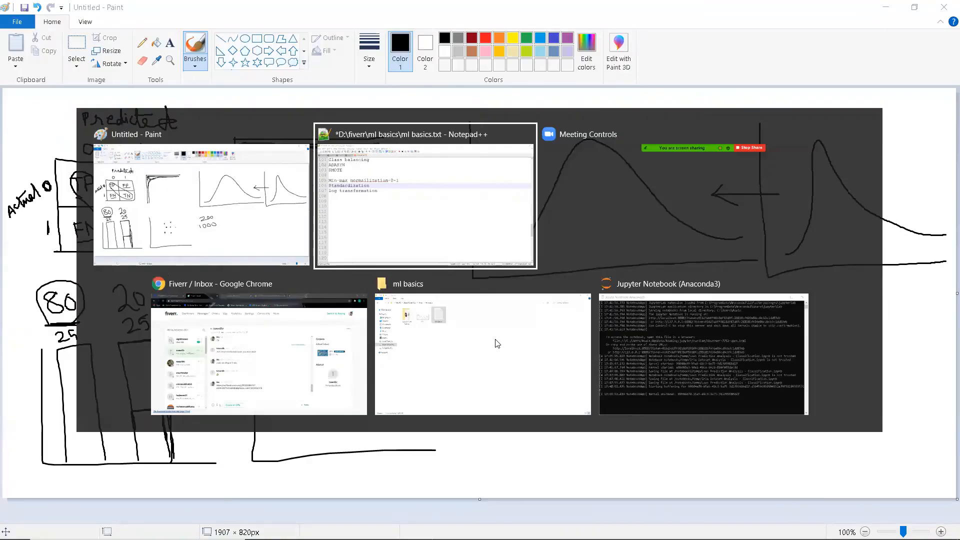
# Return to the Notepad++ notes and place the cursor at the Min-max and log transformation lines
pyautogui.click(424, 196)
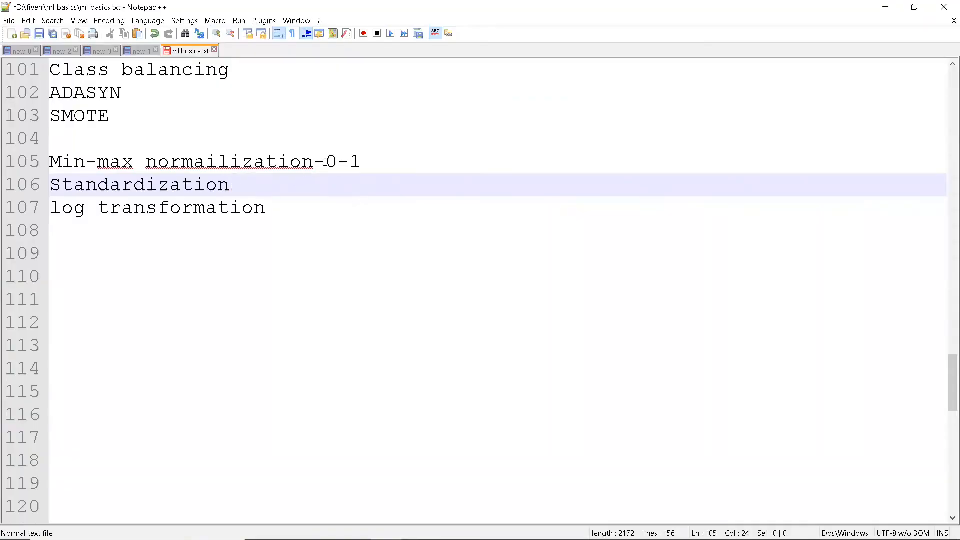
pyautogui.click(361, 162)
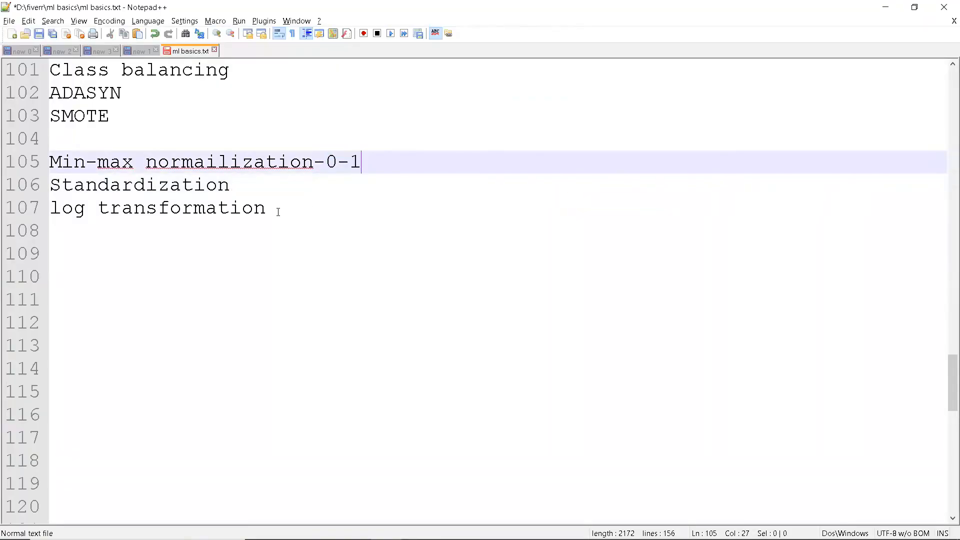
pyautogui.click(266, 208)
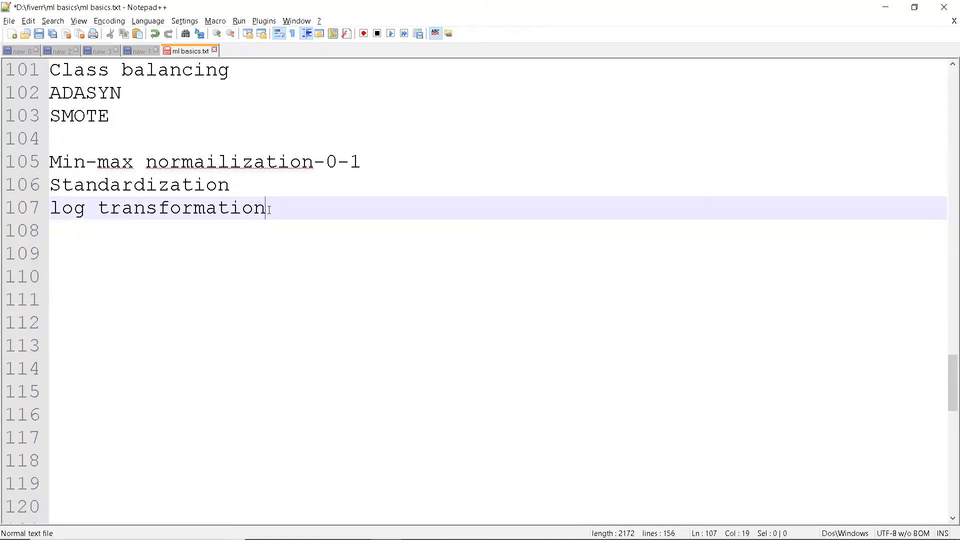
pyautogui.moveTo(423, 207)
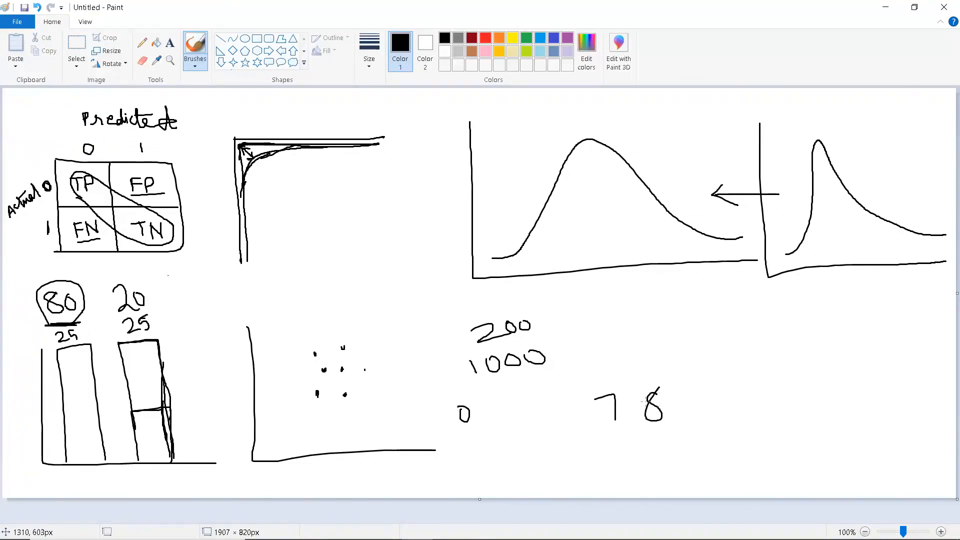
pyautogui.moveTo(556, 347)
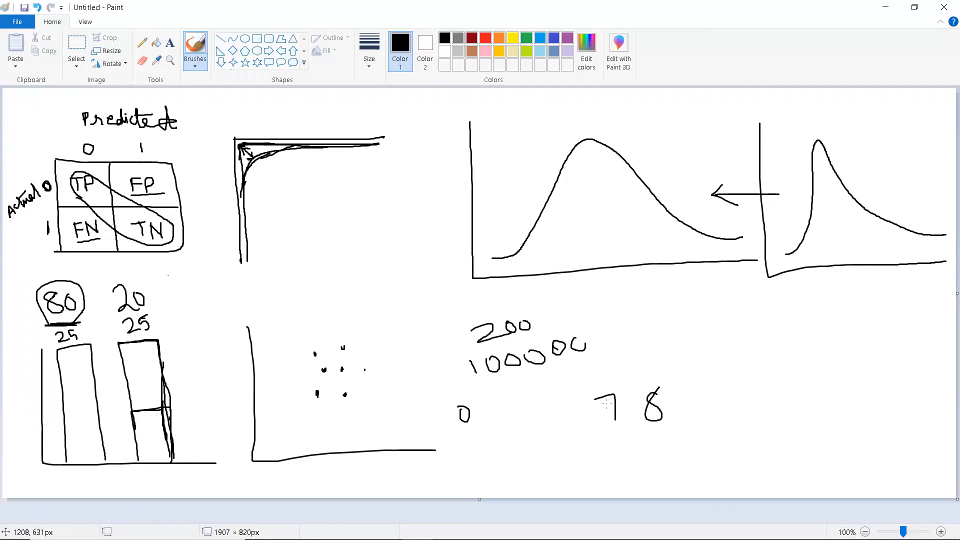
# Brush two extra zeros after 1000 and a small 1-over-2 fraction, then leave Paint
pyautogui.click(471, 419)
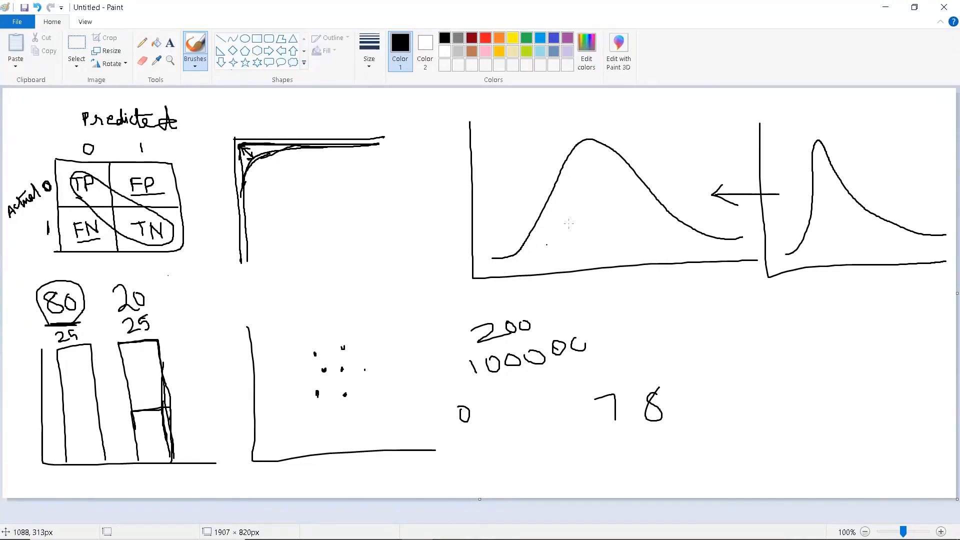
pyautogui.moveTo(704, 218)
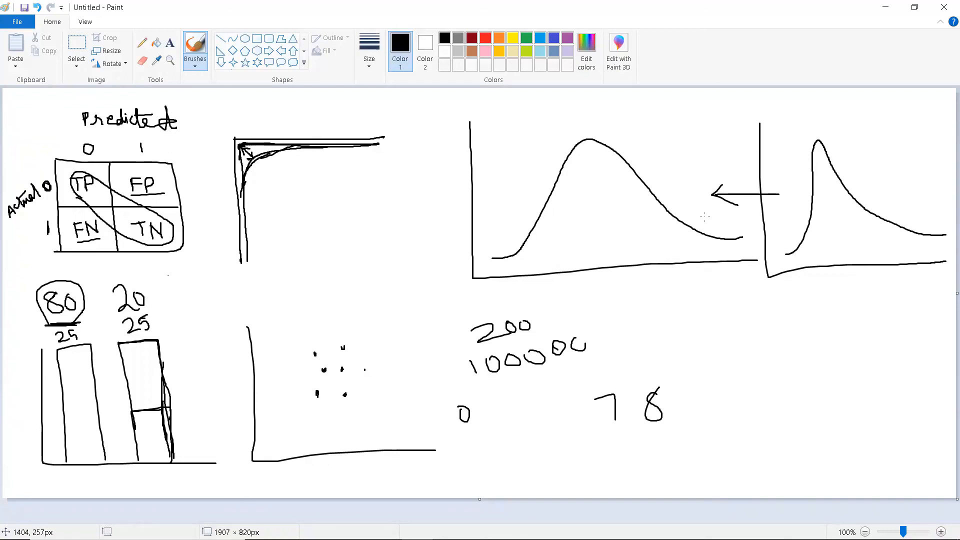
pyautogui.moveTo(531, 363)
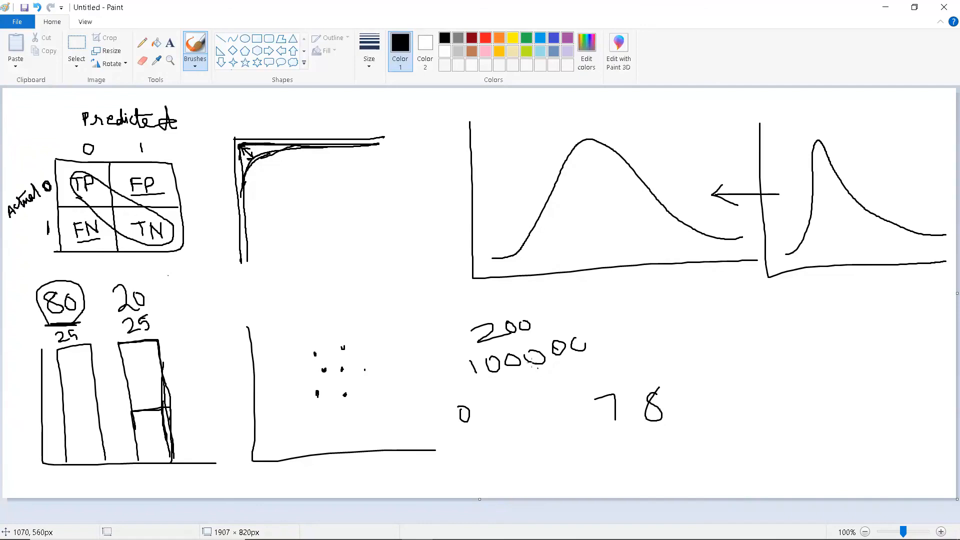
pyautogui.moveTo(524, 361)
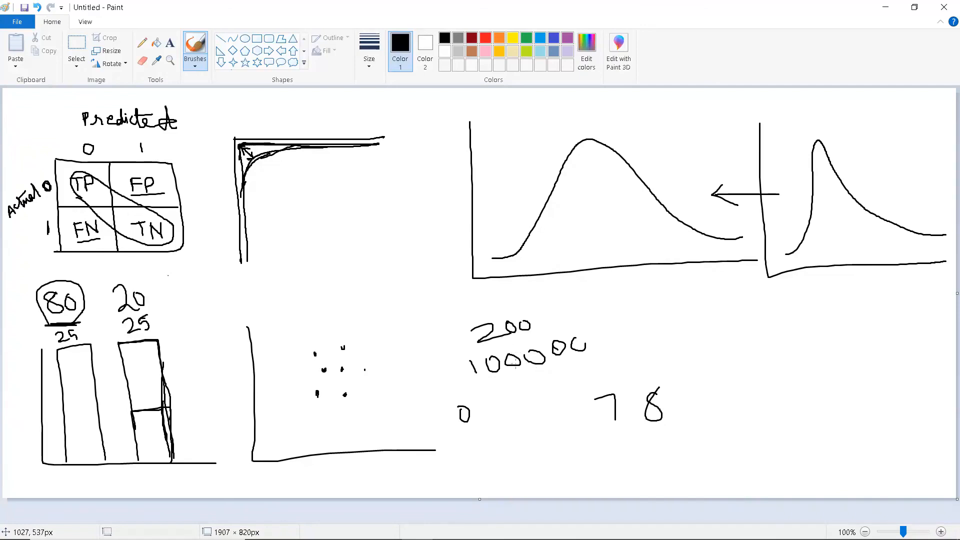
pyautogui.moveTo(518, 452)
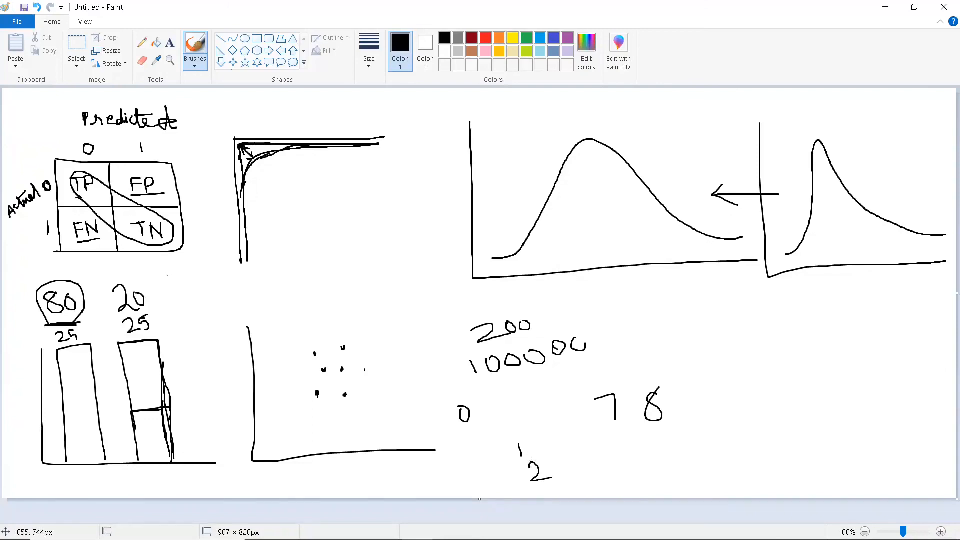
pyautogui.moveTo(532, 456)
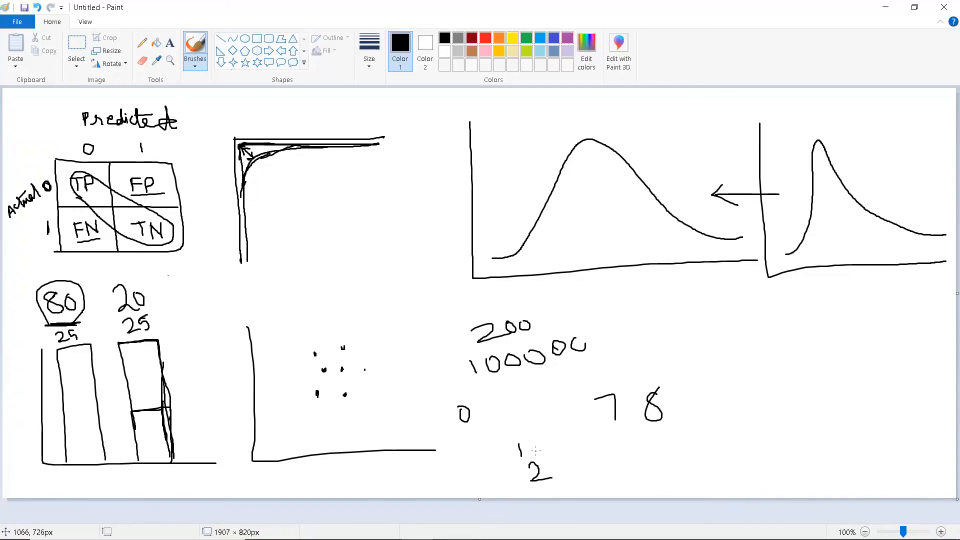
pyautogui.moveTo(524, 340)
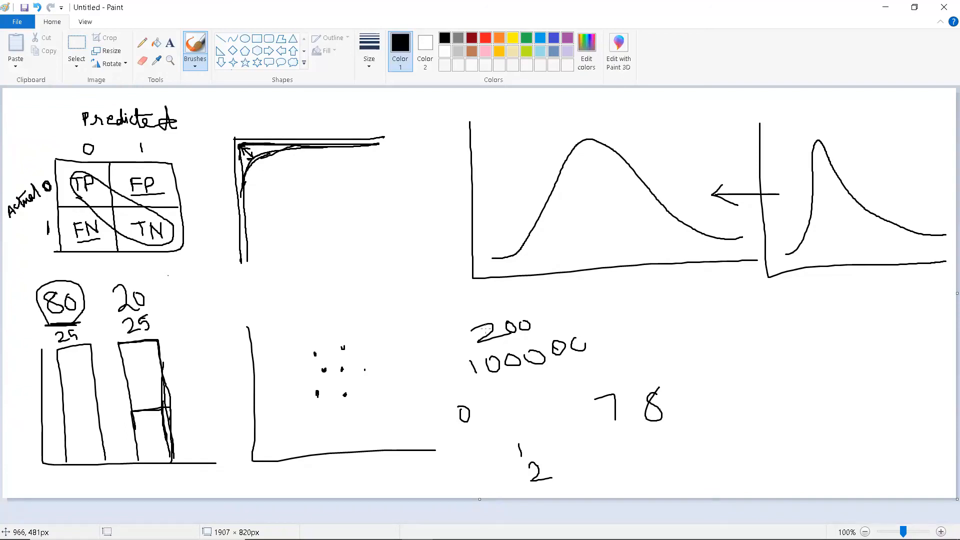
pyautogui.moveTo(505, 340)
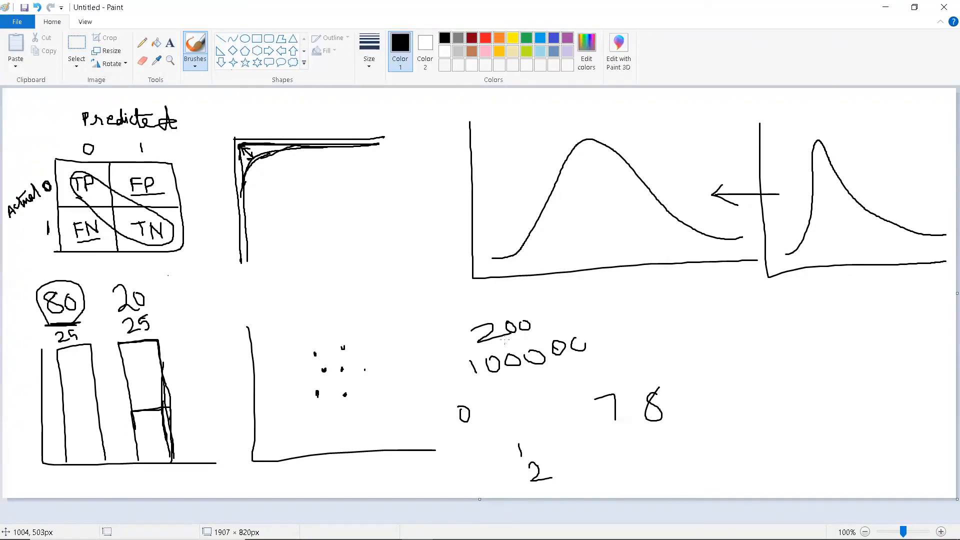
pyautogui.press('alt+tab')
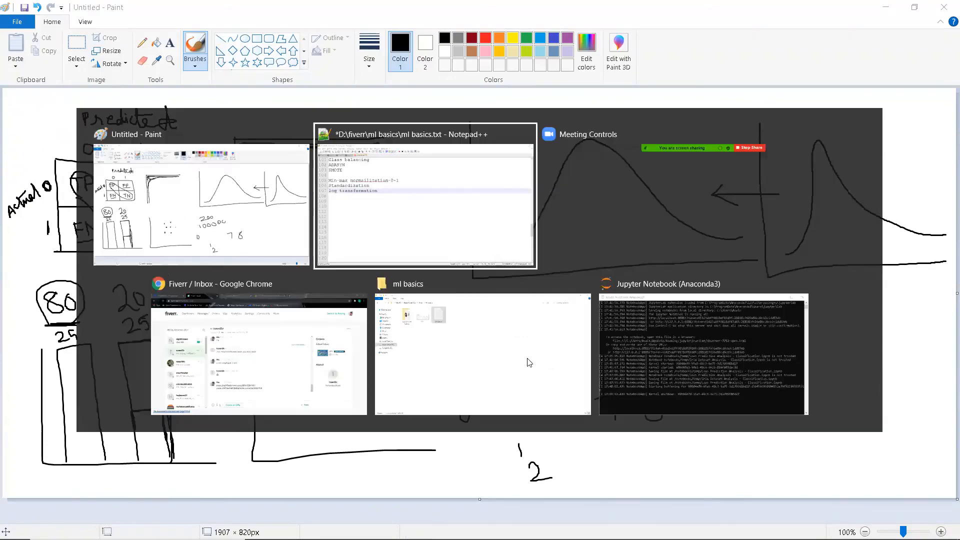